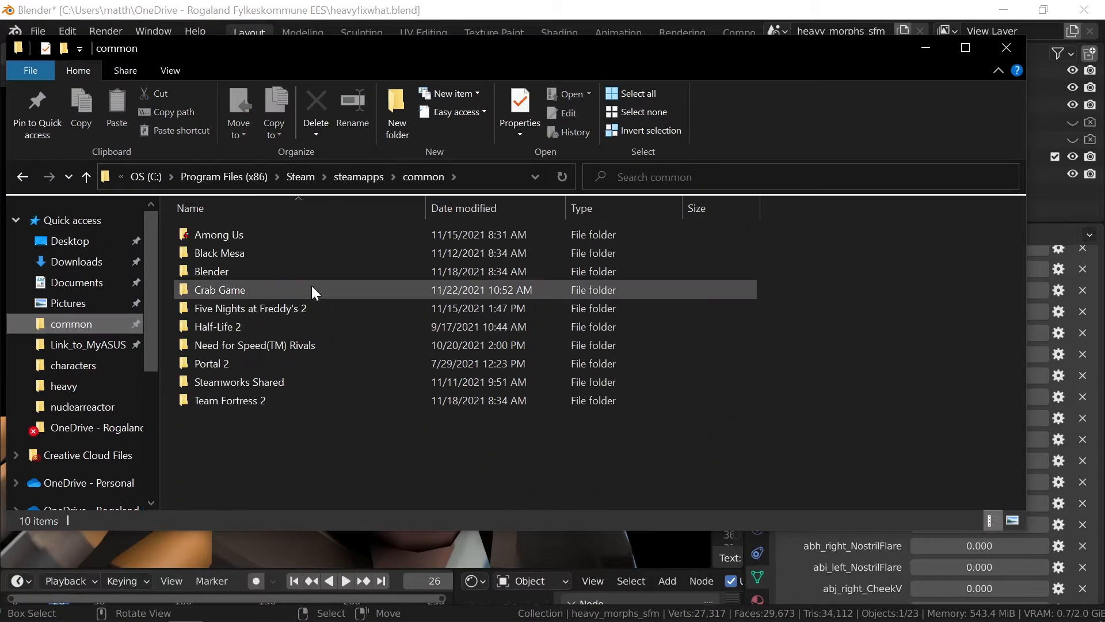
- Launch blender.exe from the Steam Blender folder to get a fresh scene
{"action": "double_click", "coordinate": [210, 271]}
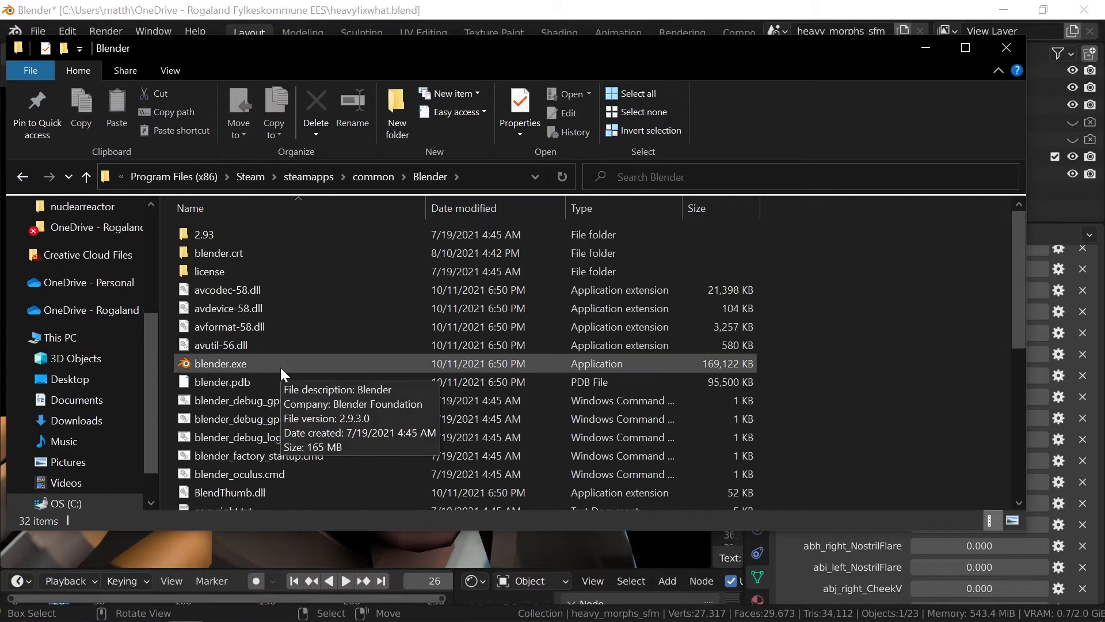
{"action": "double_click", "coordinate": [220, 363]}
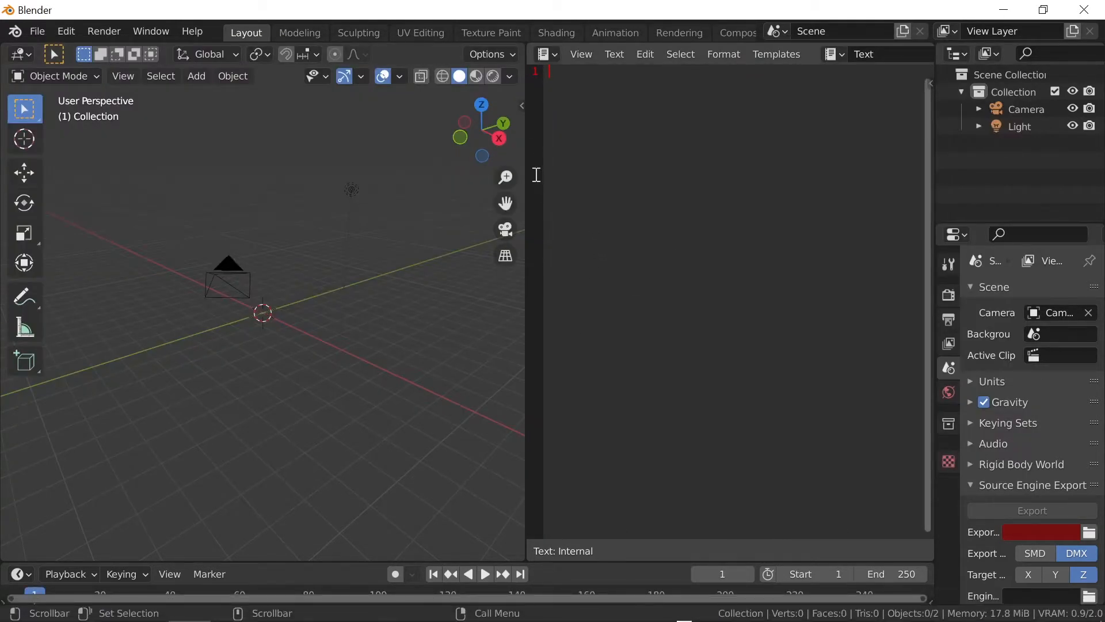
{"action": "mouse_move", "coordinate": [539, 192]}
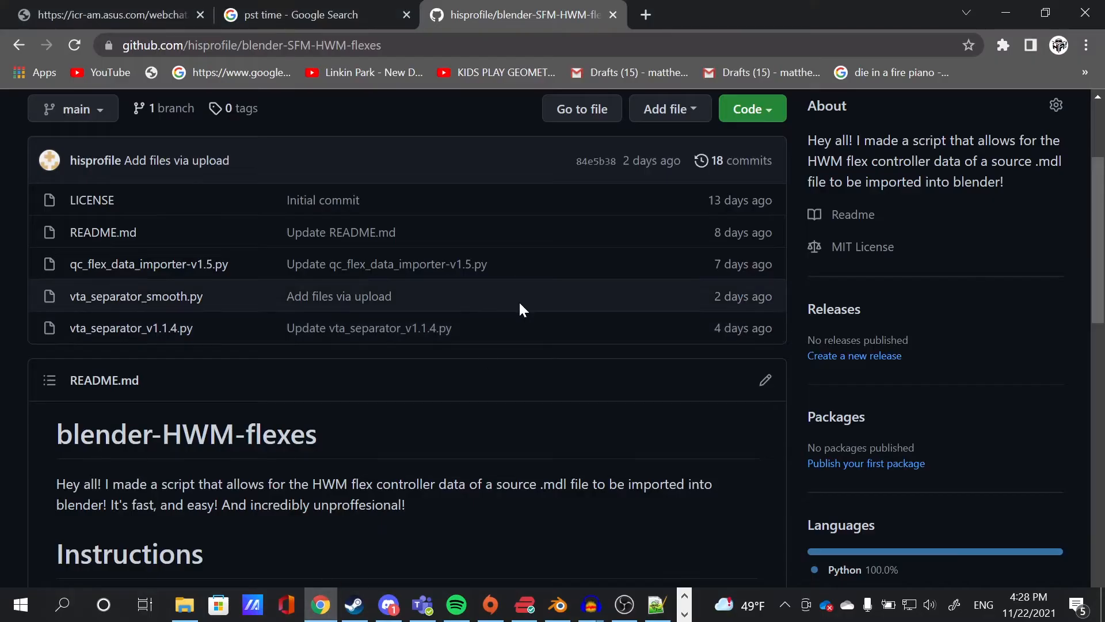
- Open vta_separator_smooth.py in the blender-HWM-flexes repository
{"action": "left_click", "coordinate": [136, 296]}
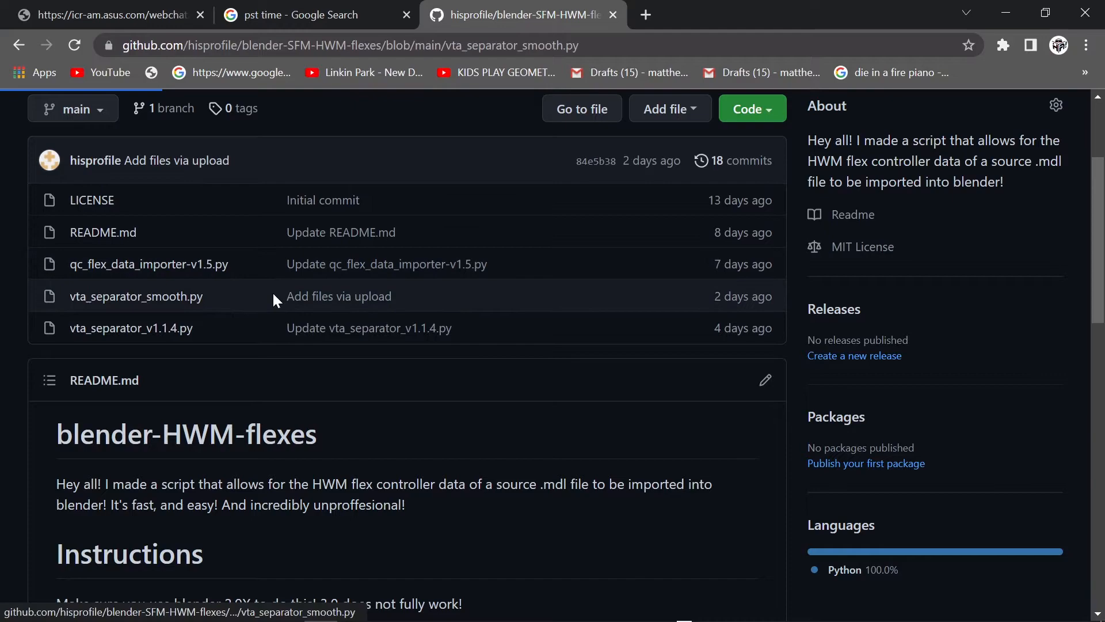
{"action": "left_click", "coordinate": [136, 296]}
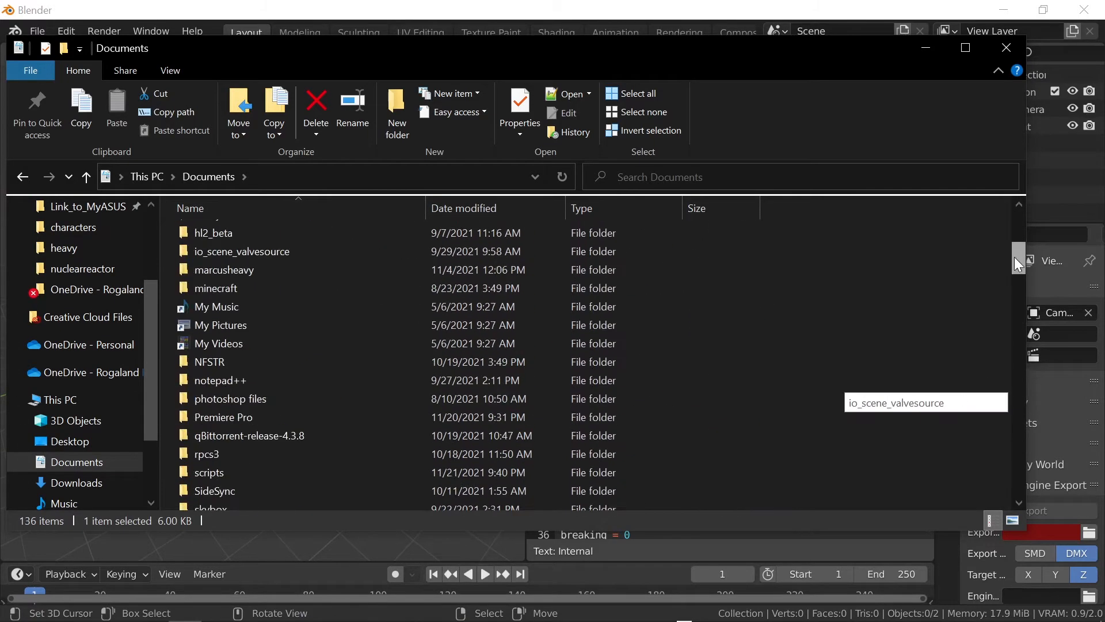
- Point the script at C:\Users\matth\Documents\heavy\hwm\heavy and run it to import the Heavy
{"action": "left_click", "coordinate": [1006, 47]}
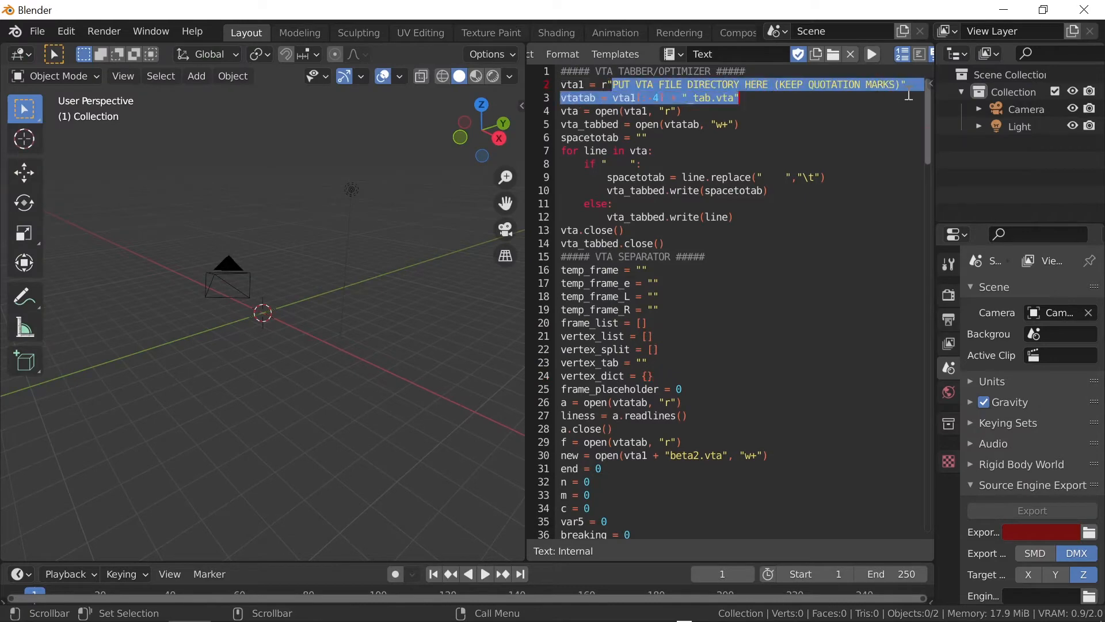
{"action": "type", "text": "C:\\Users\\matth\\Documents\\heavy\\hwm\\heavy\\heavy\""}
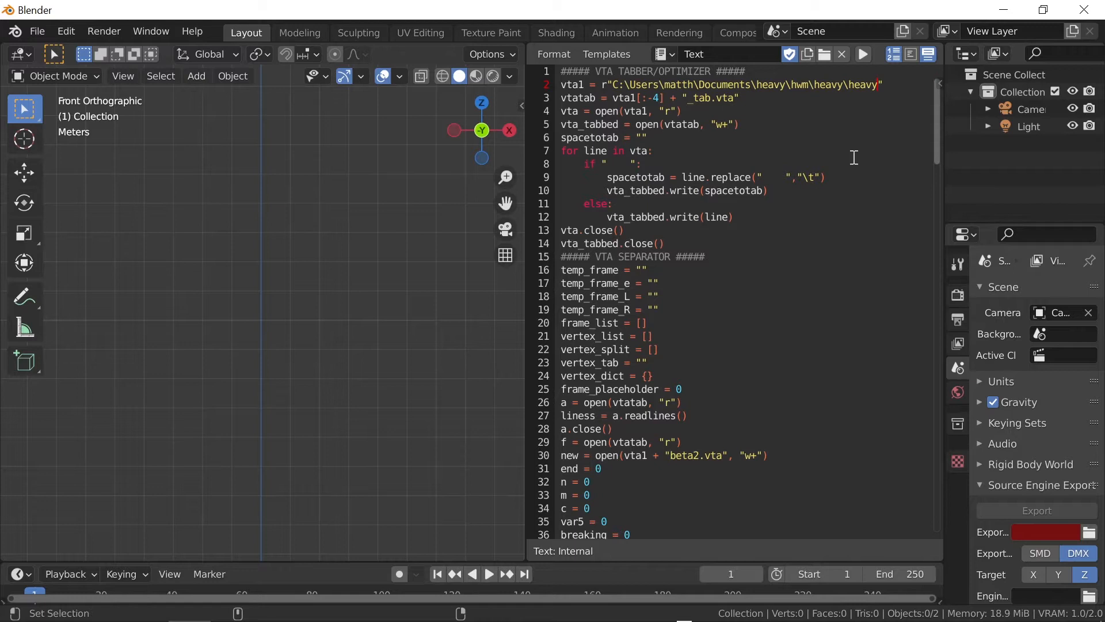
{"action": "mouse_move", "coordinate": [864, 55]}
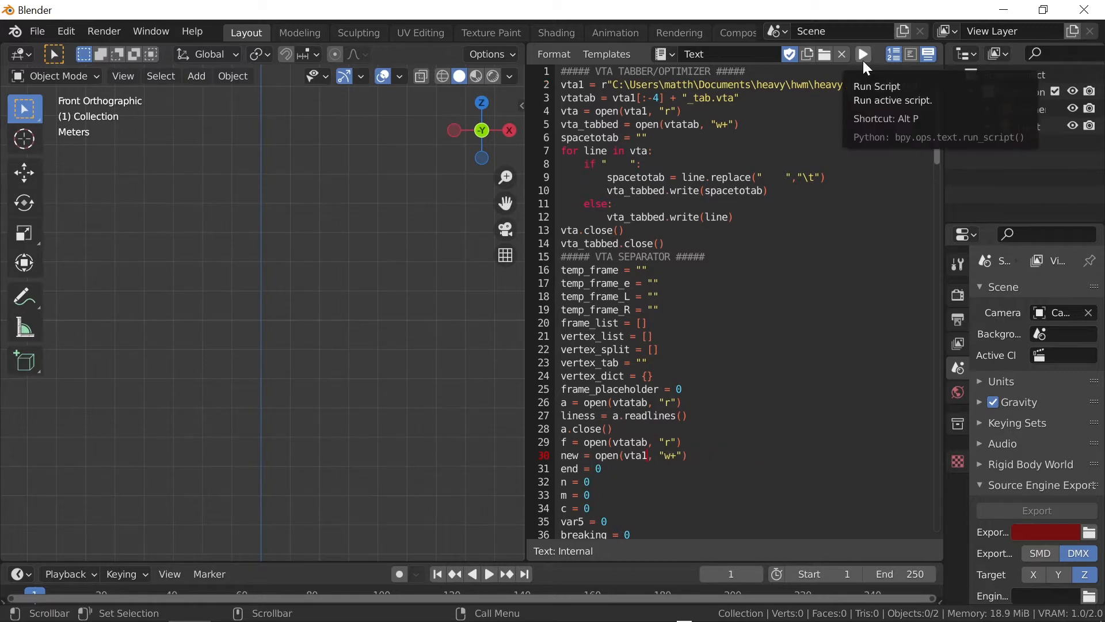
{"action": "left_click", "coordinate": [37, 31]}
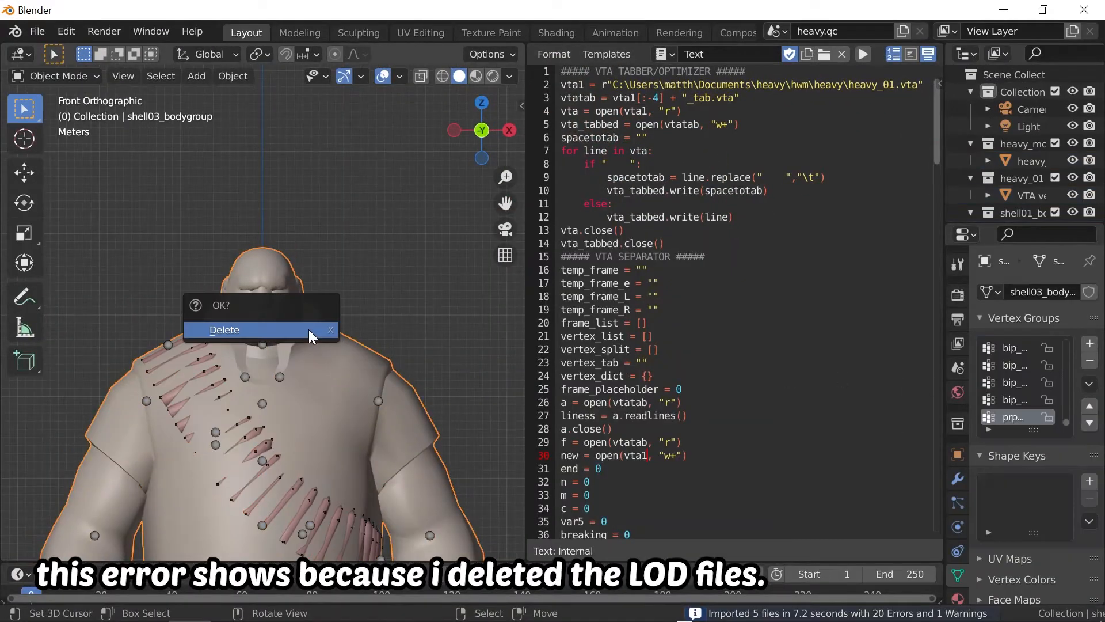
- Delete the extra bodygroup mesh and select heavy_morphs_sfm with wireframe shown
{"action": "left_click", "coordinate": [225, 330]}
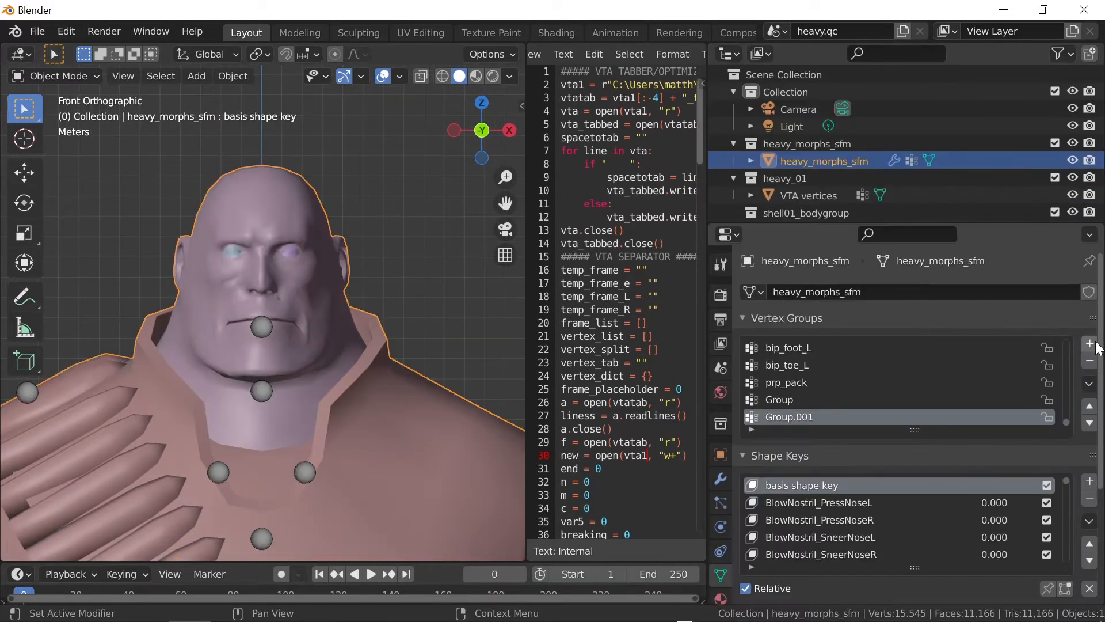
{"action": "double_click", "coordinate": [790, 400]}
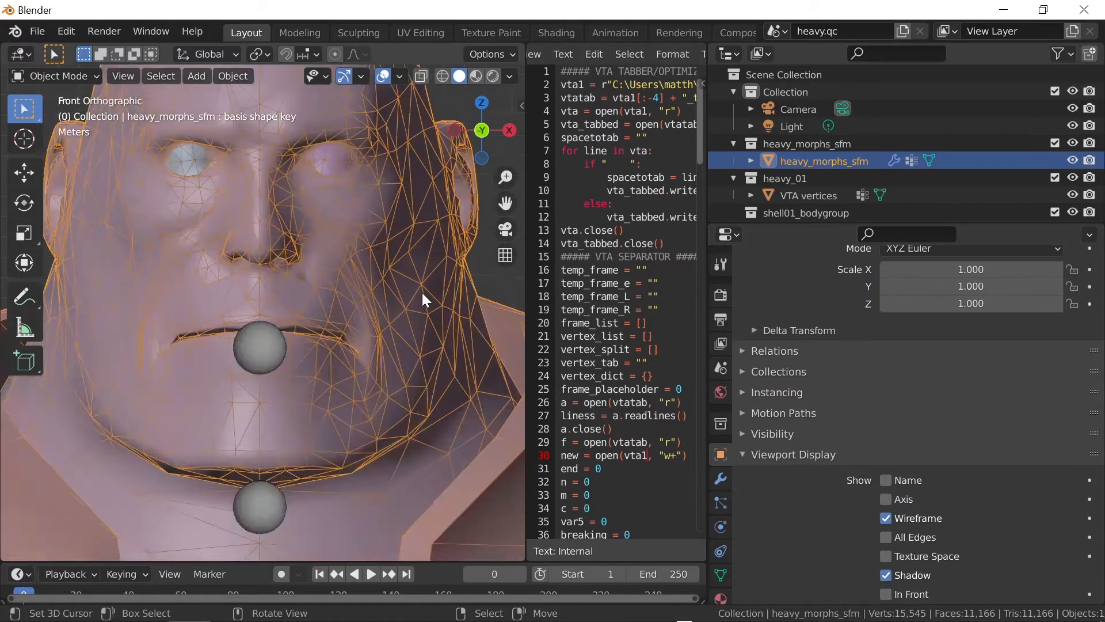
{"action": "left_click", "coordinate": [54, 76]}
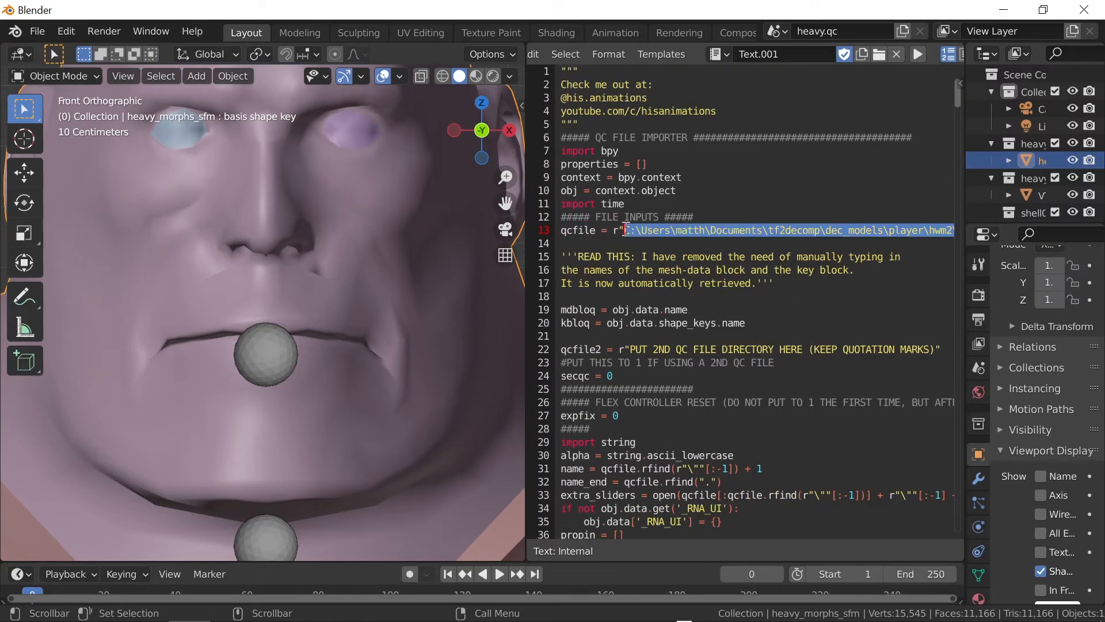
- Set qcfile to C:\Users\matth\Documents\heavy\hwm\heavy\heavy.qc for the QC importer
{"action": "type", "text": "C:\\Users\\matth\\Documents\\heavy\\hwm\\heavy\\heavy.qc"}
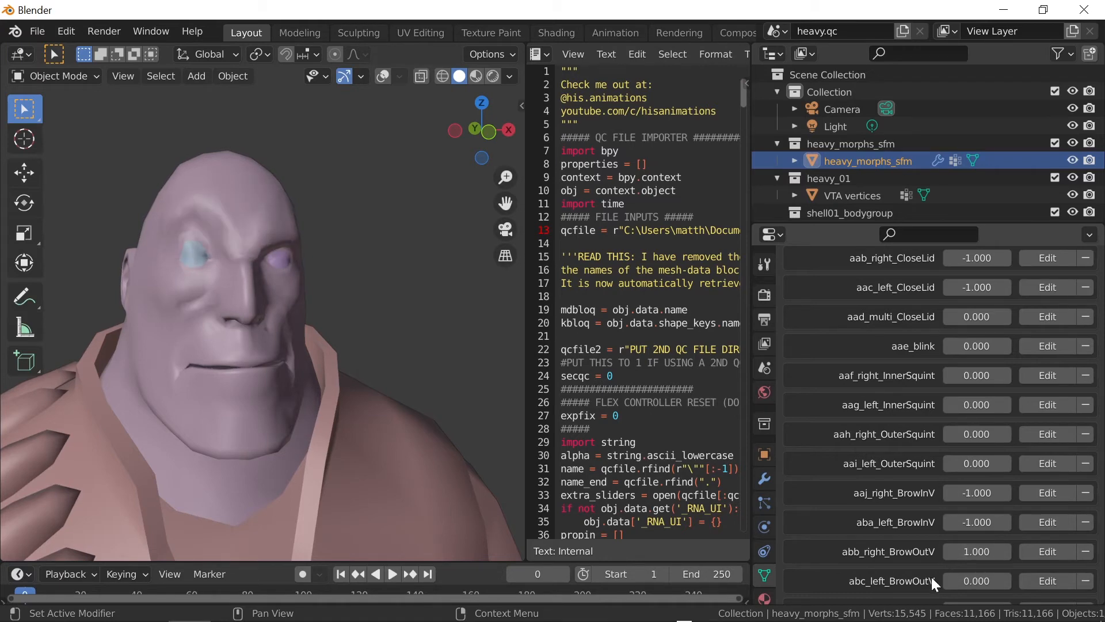
- Adjust the flex sliders, raising right BrowInV to 0.360, for a wide grin
{"action": "scroll", "scroll_direction": "down", "scroll_amount": 3}
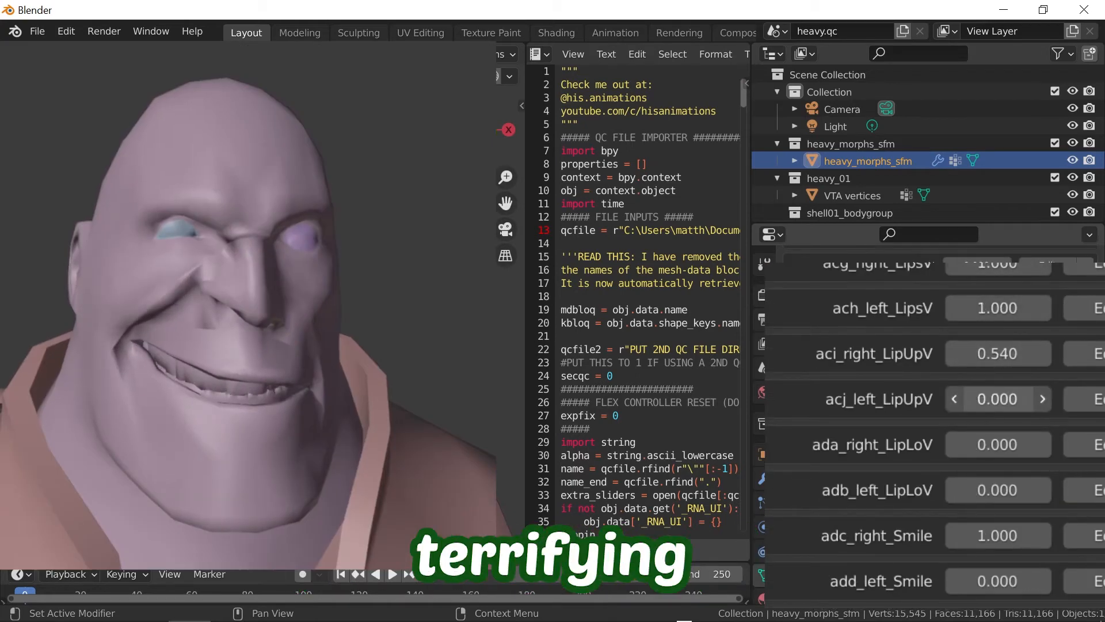
{"action": "scroll", "scroll_direction": "down", "scroll_amount": 3}
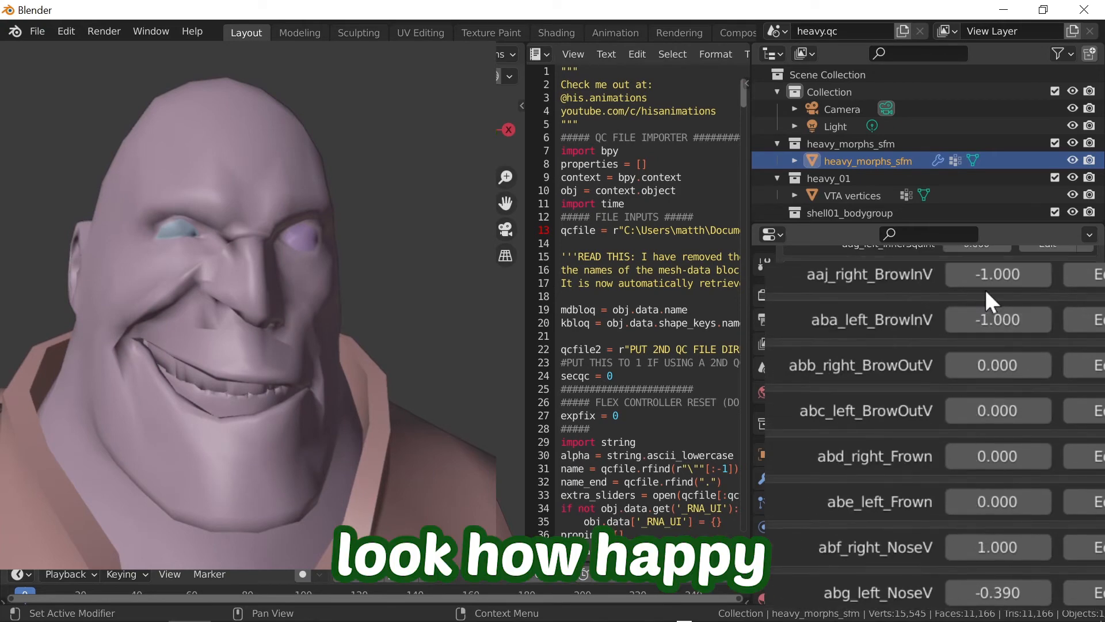
{"action": "left_click_drag", "start_coordinate": [998, 274], "coordinate": [1030, 274]}
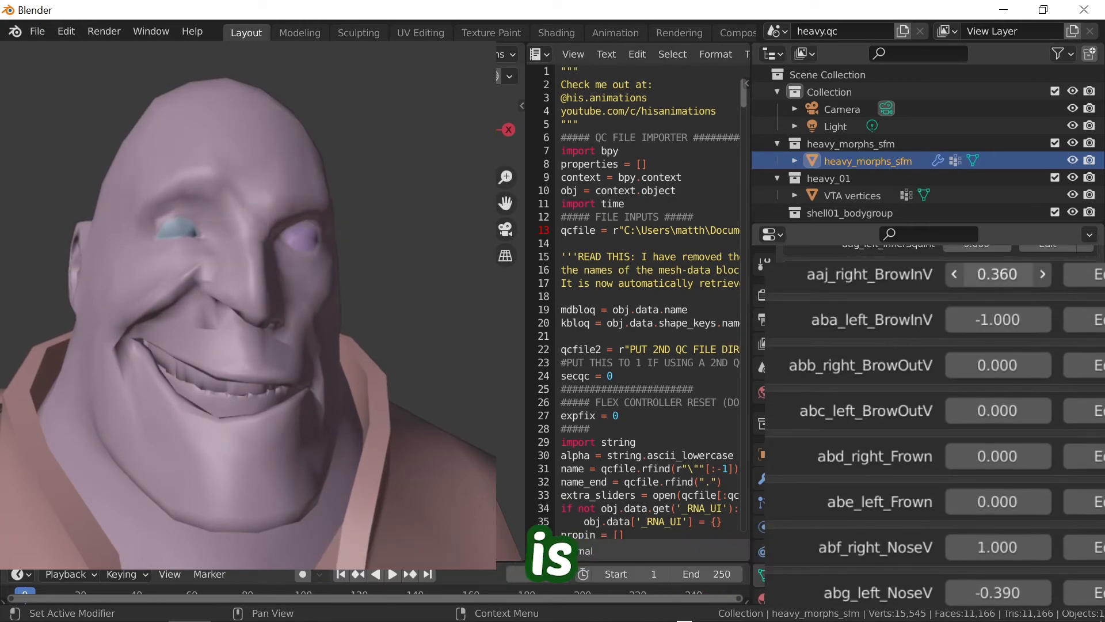